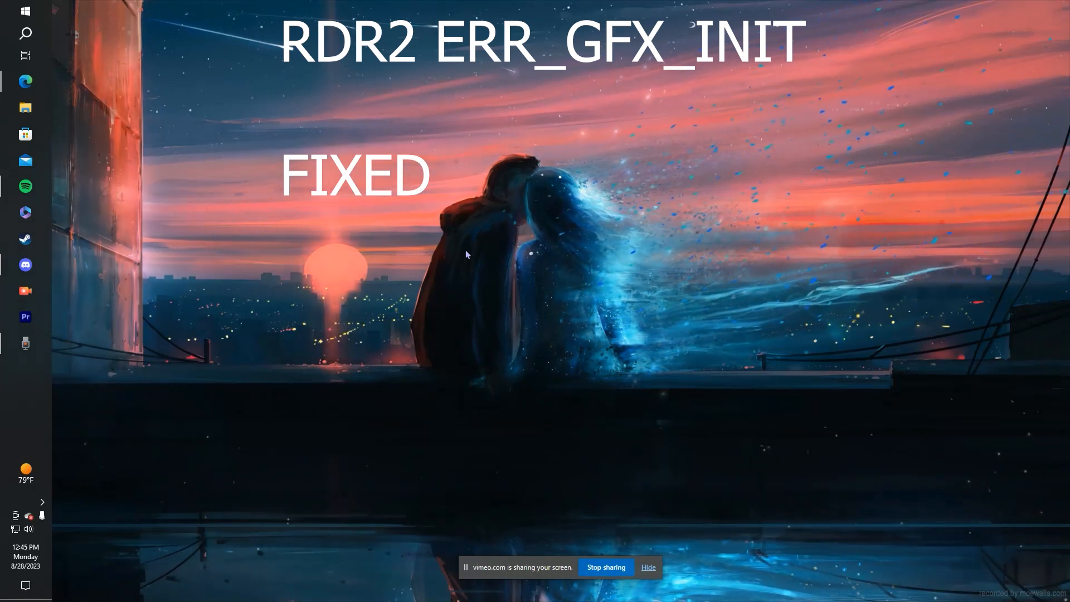
mouse_move(493, 281)
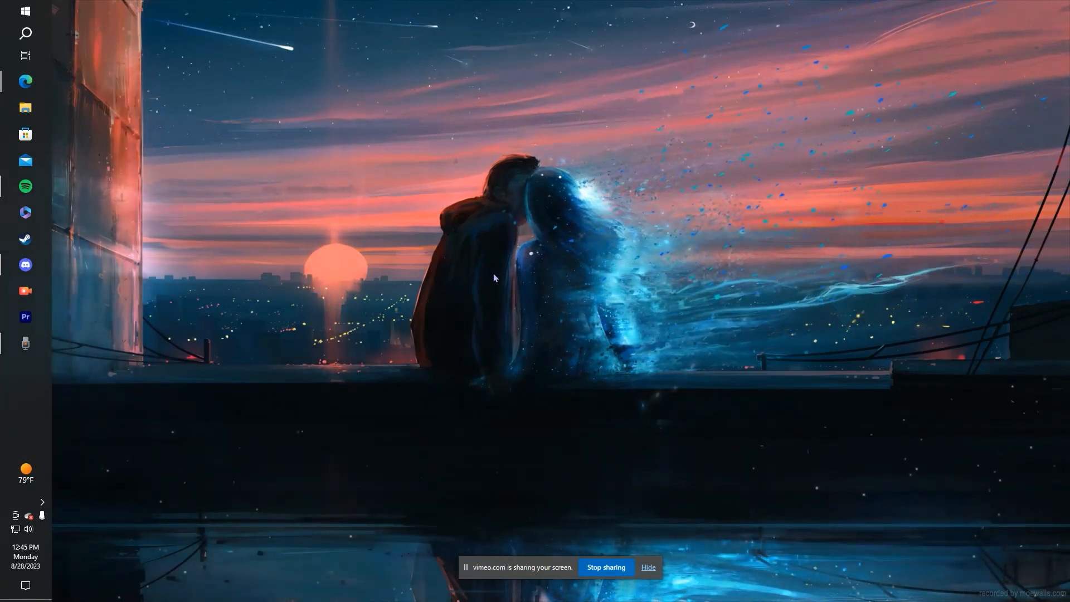
Open File Explorer at the Documents folder from the taskbar.
click(24, 108)
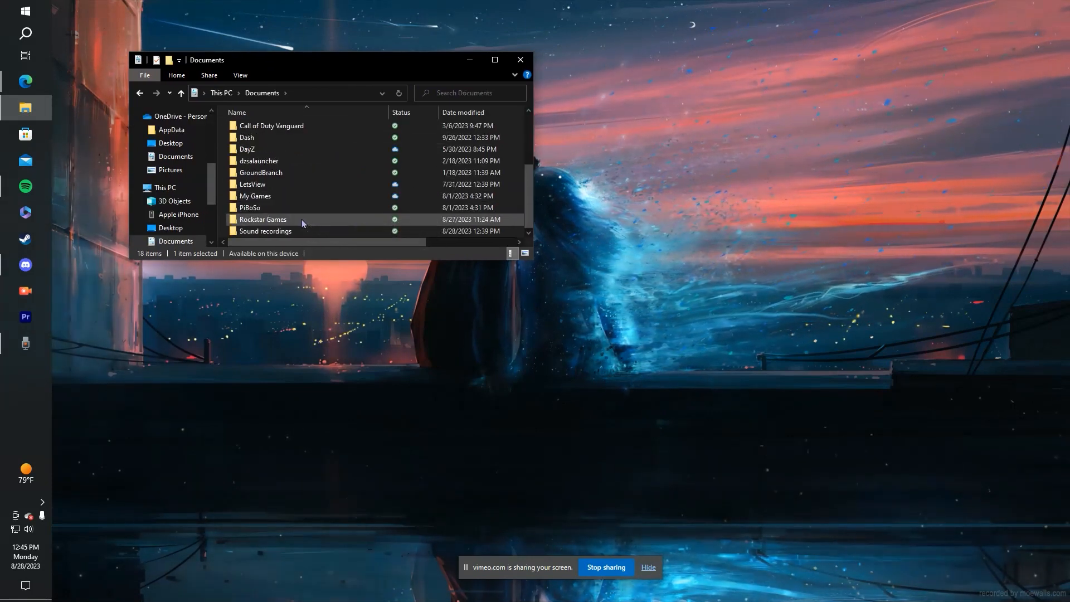
double_click(263, 220)
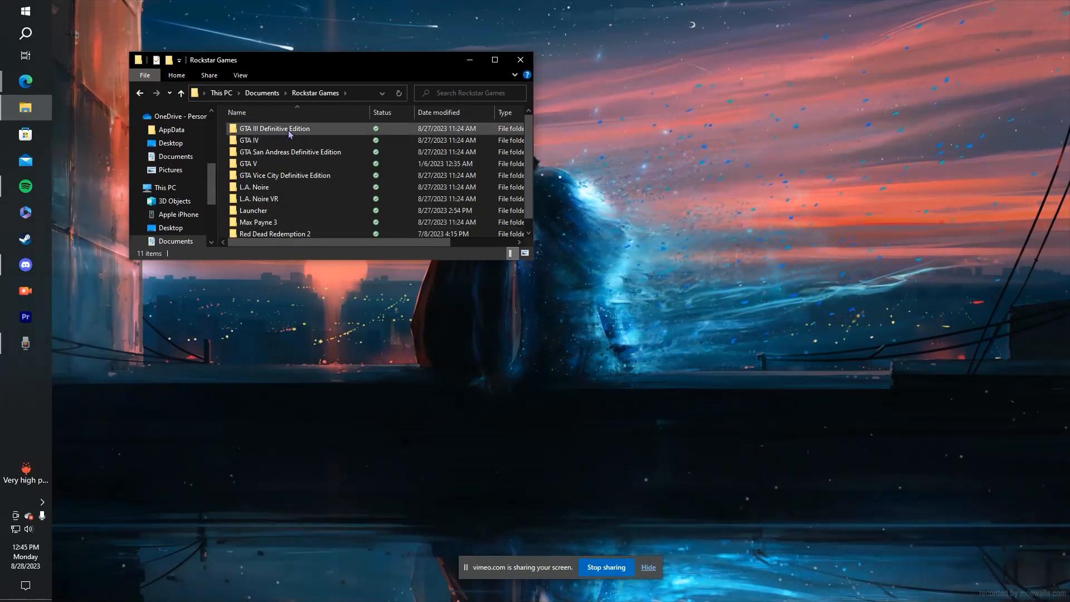
scroll(down, 3)
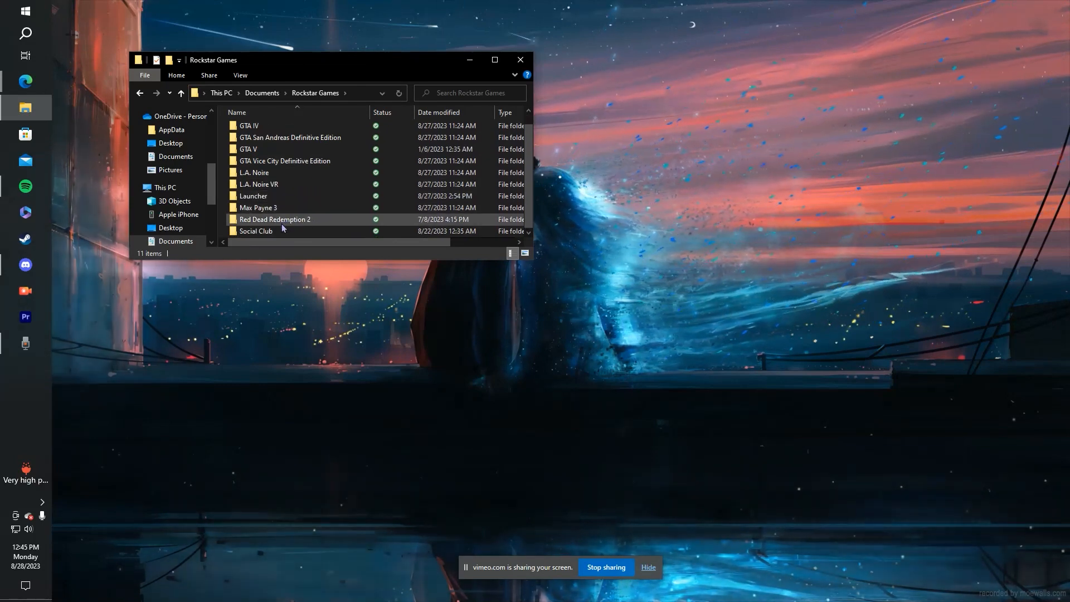
double_click(274, 219)
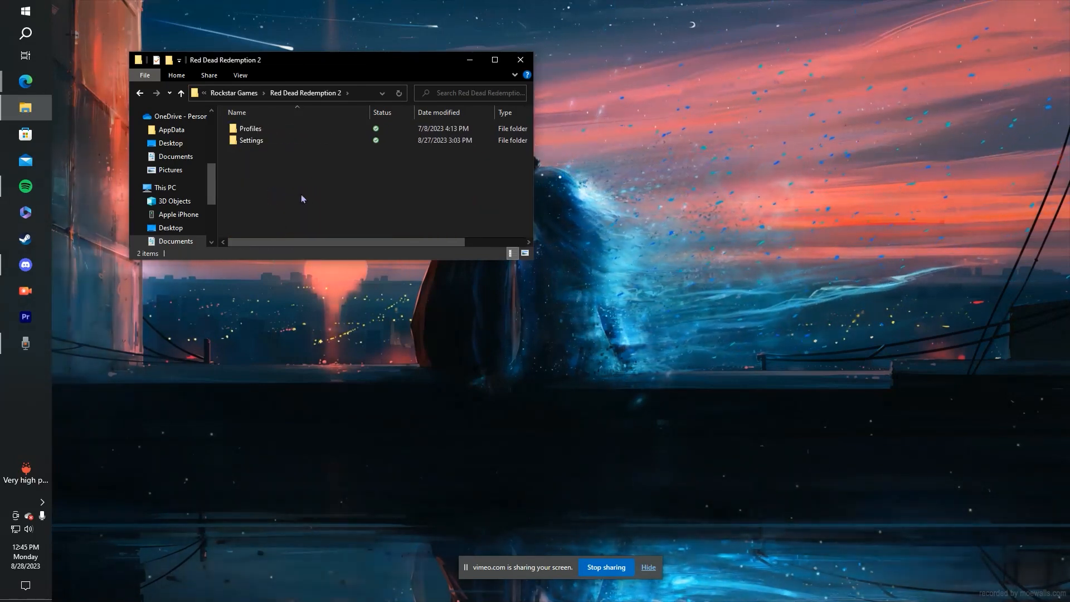
double_click(252, 141)
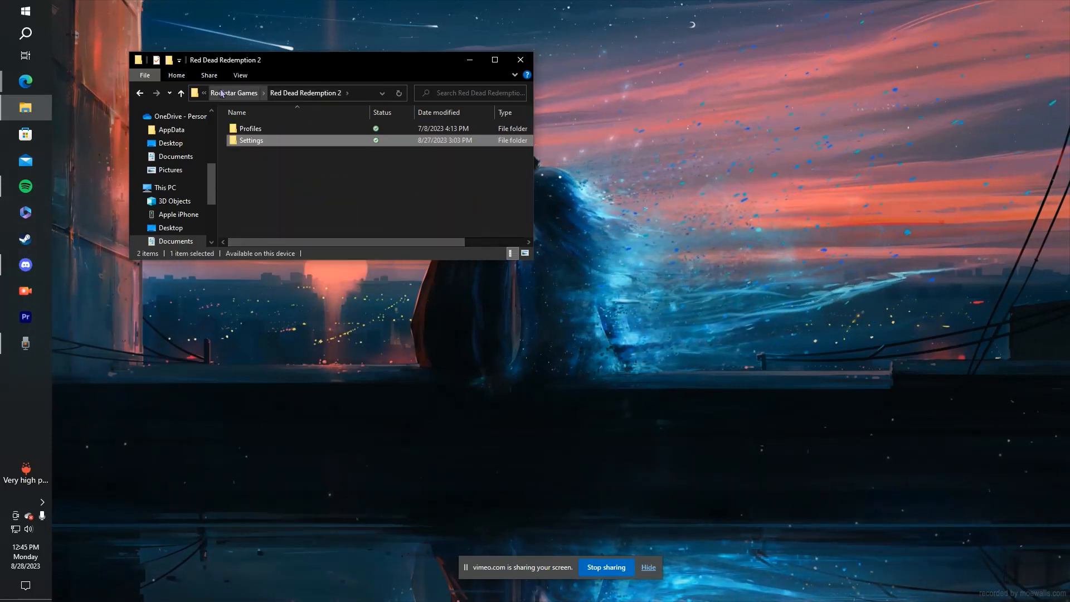
click(164, 188)
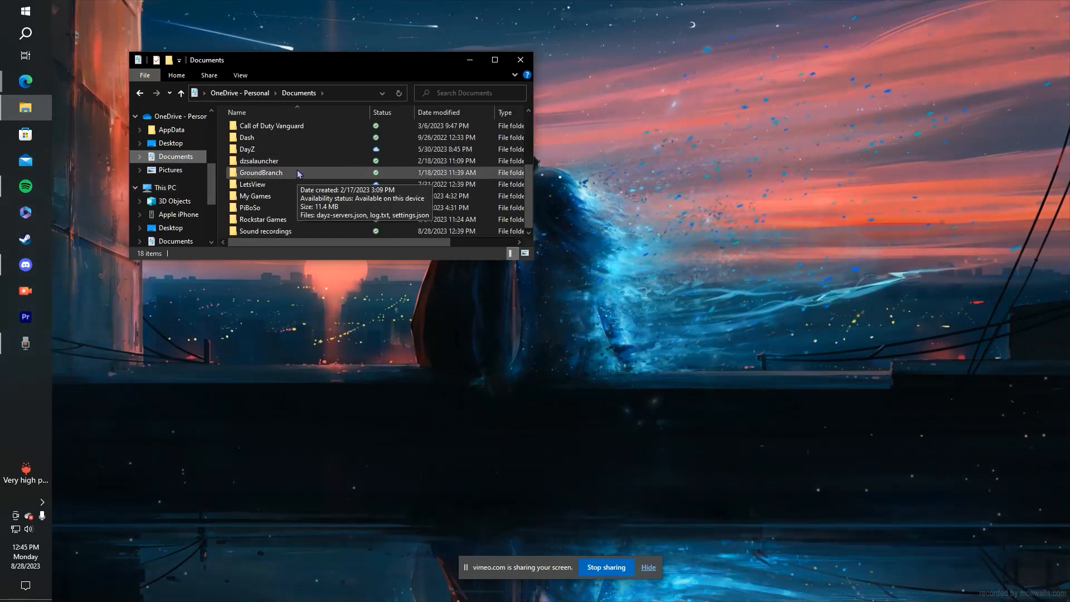
double_click(263, 218)
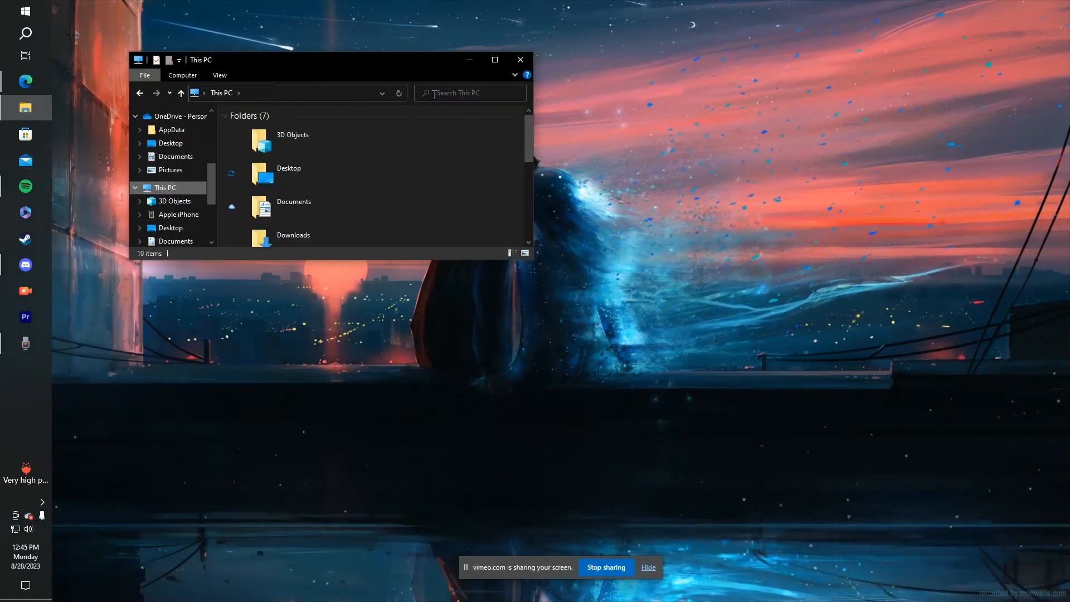
Search This PC for 'ROCKSTAR GAMES', then return to the Documents folder.
text(ROCKSTAR GAMES)
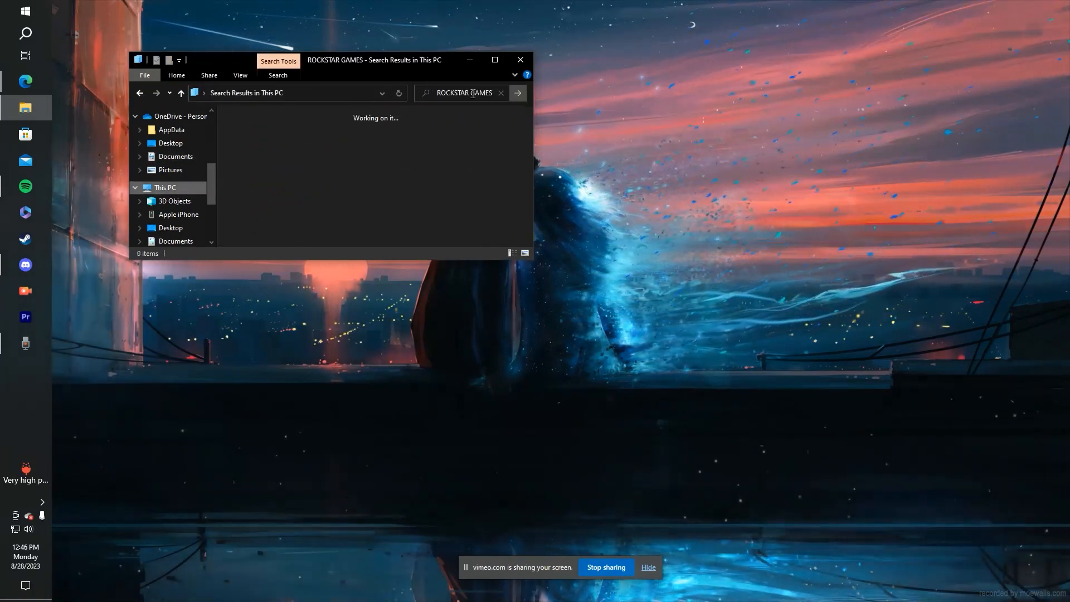
mouse_move(500, 100)
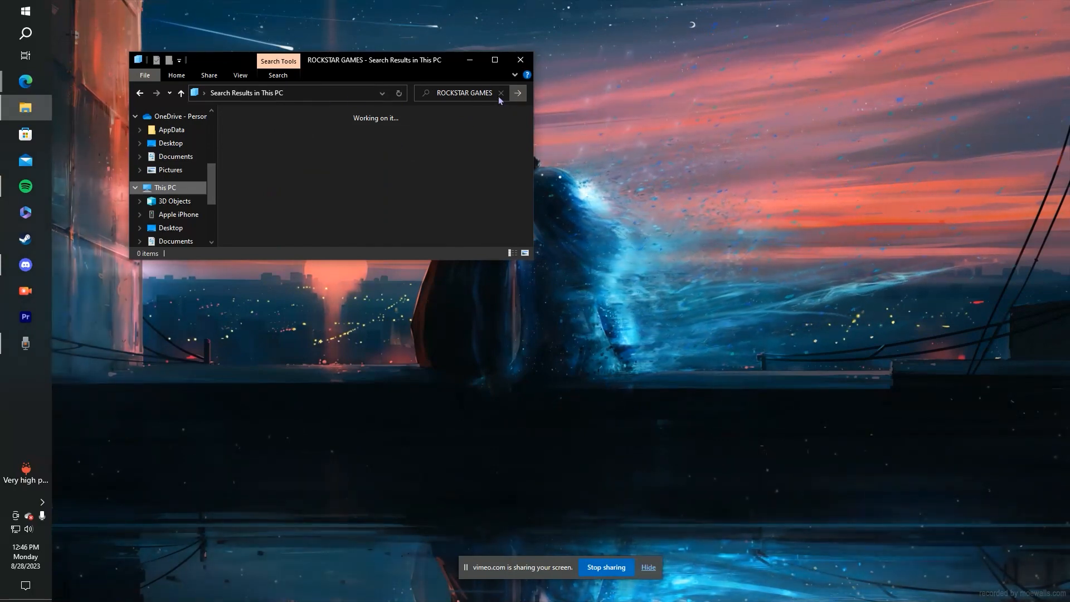
click(502, 93)
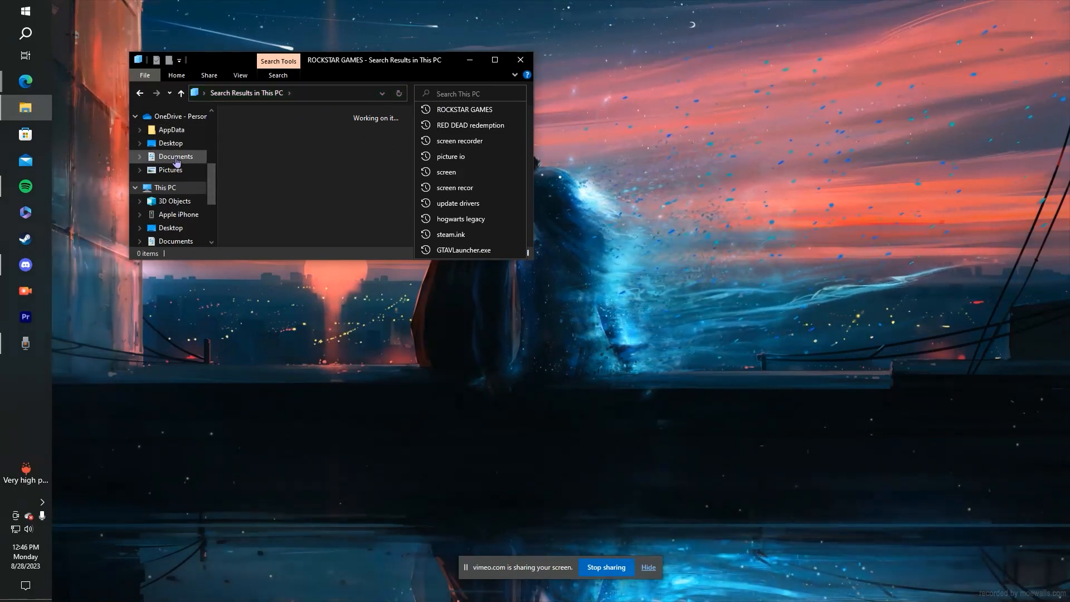
click(176, 156)
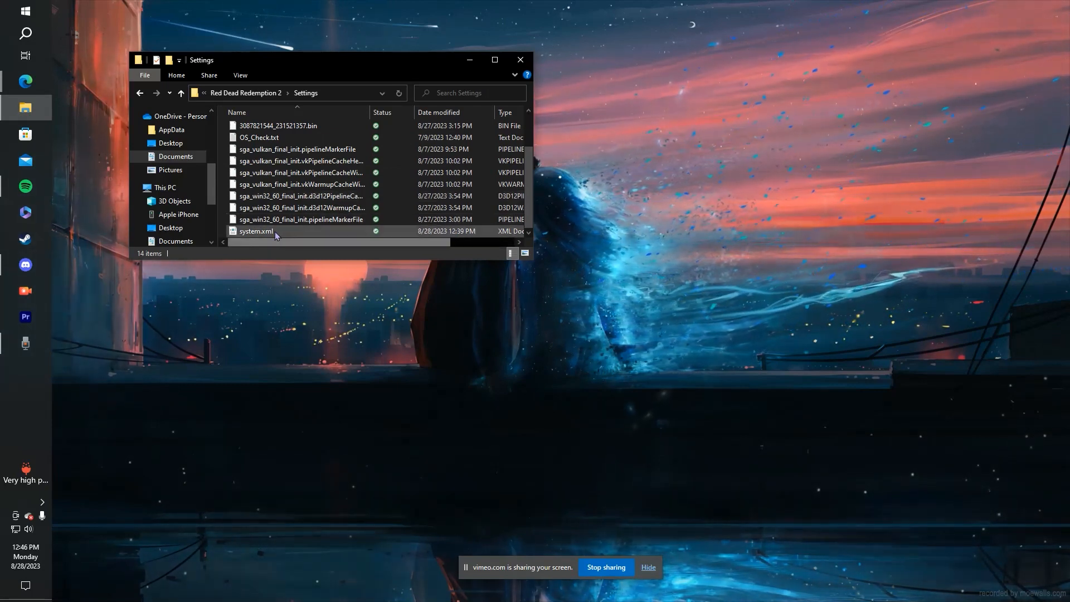
Open system.xml from Red Dead Redemption 2's Settings folder in Notepad via Edit.
click(257, 231)
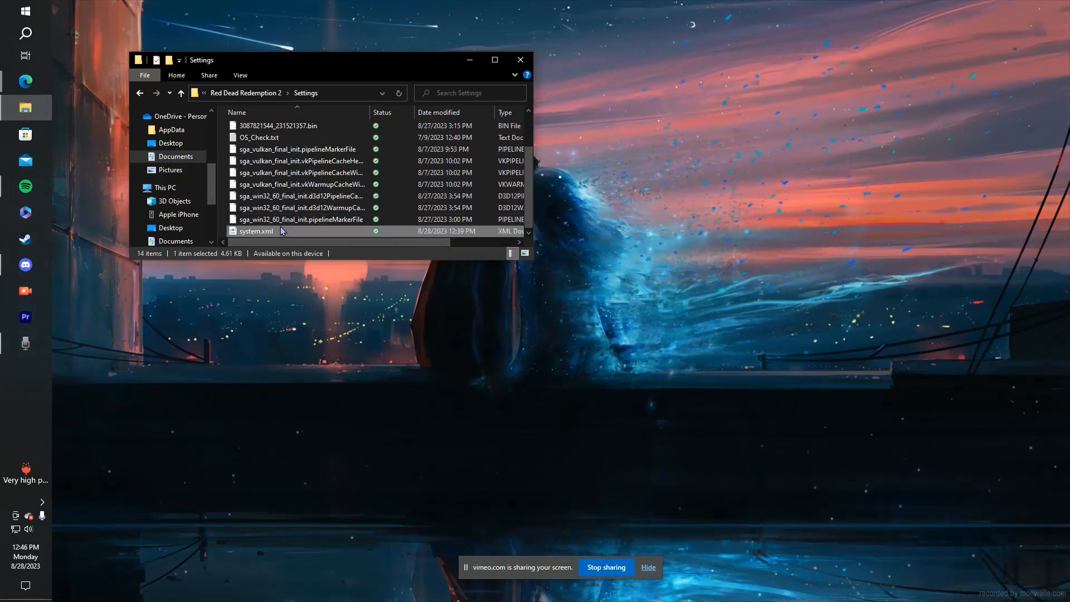
double_click(255, 230)
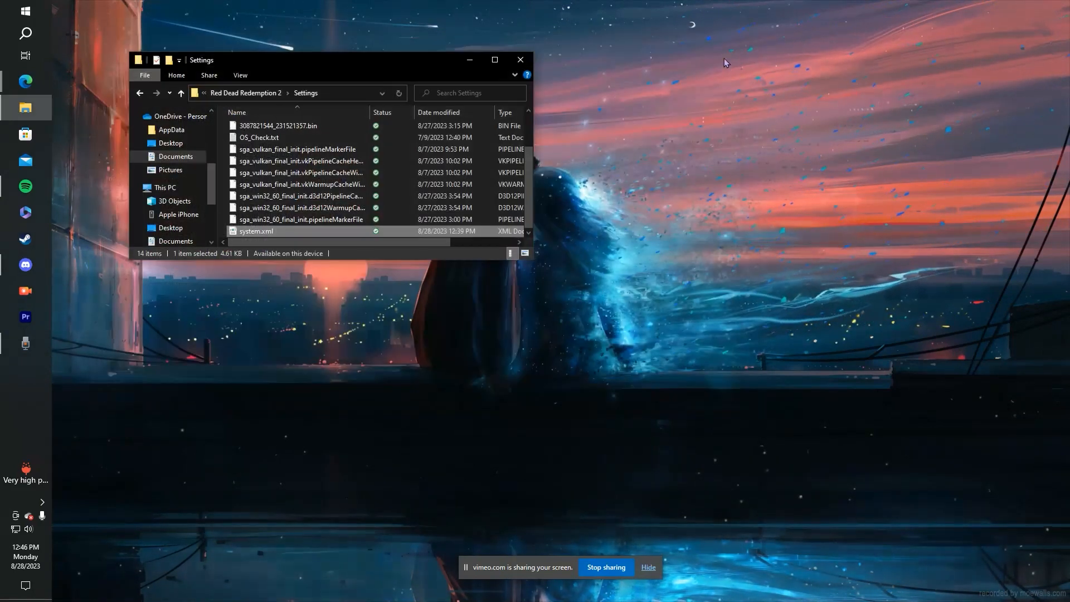
right_click(256, 231)
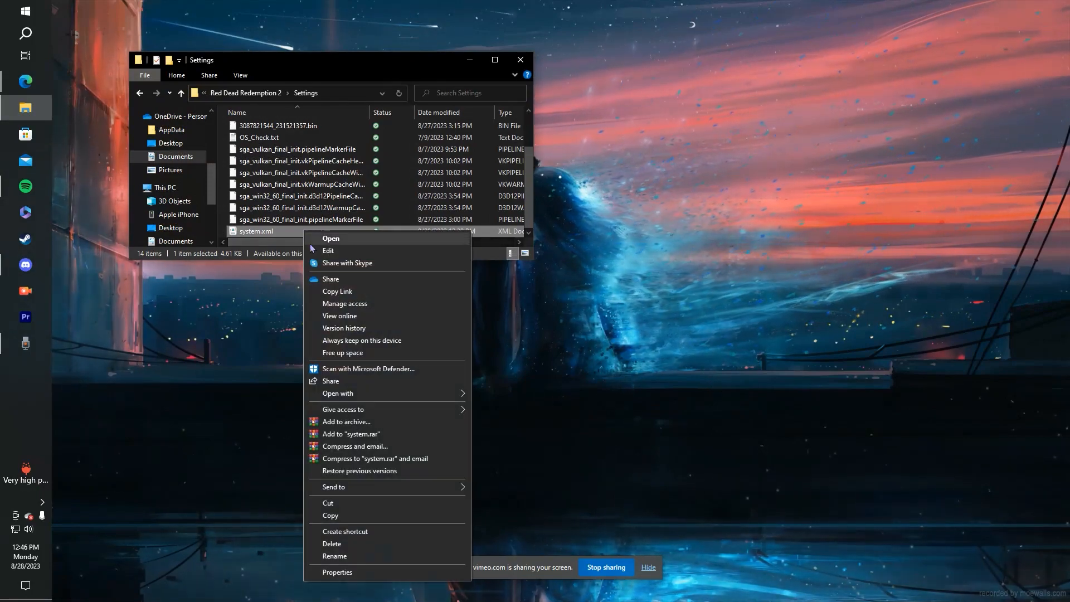
click(330, 237)
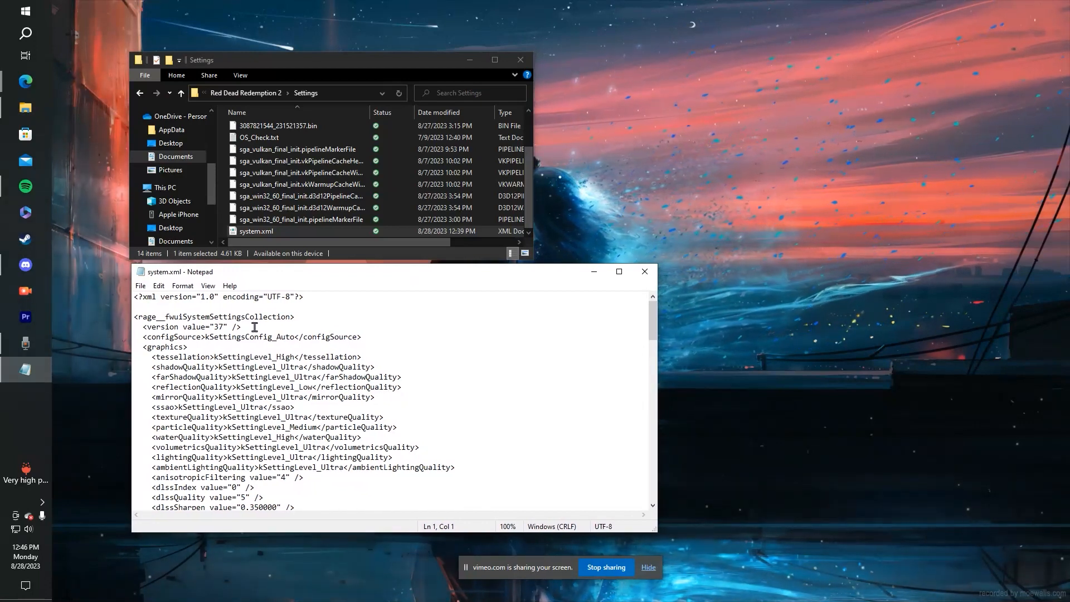
scroll(down, 3)
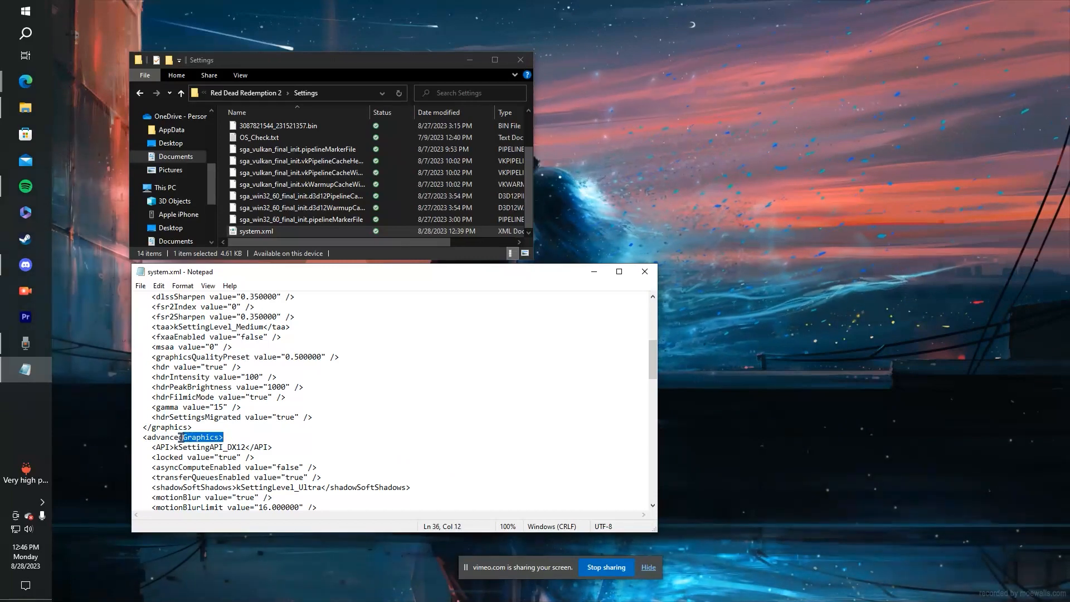
triple_click(181, 437)
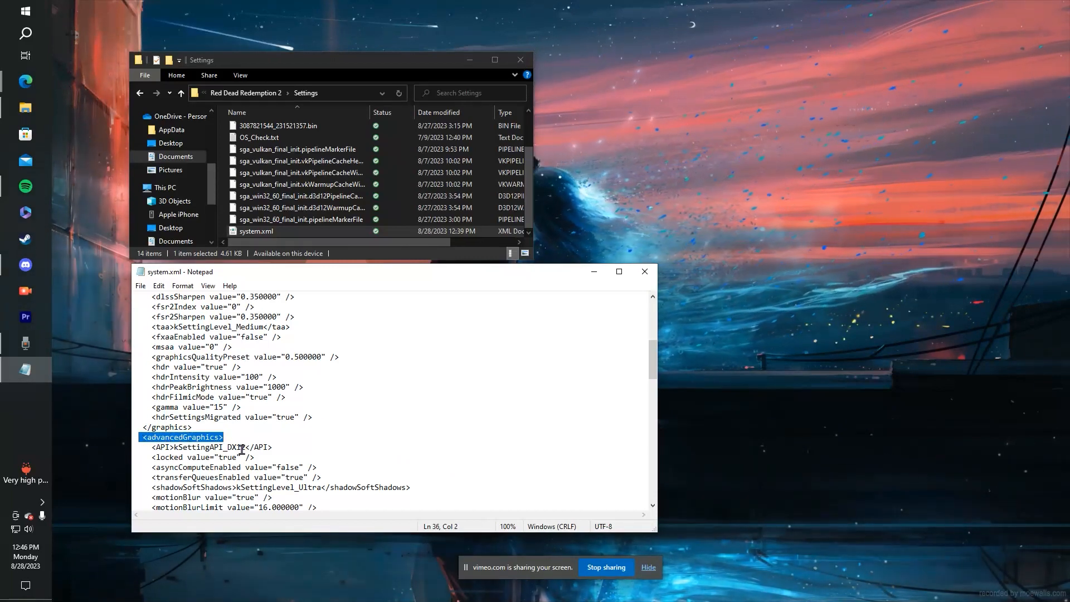
click(148, 447)
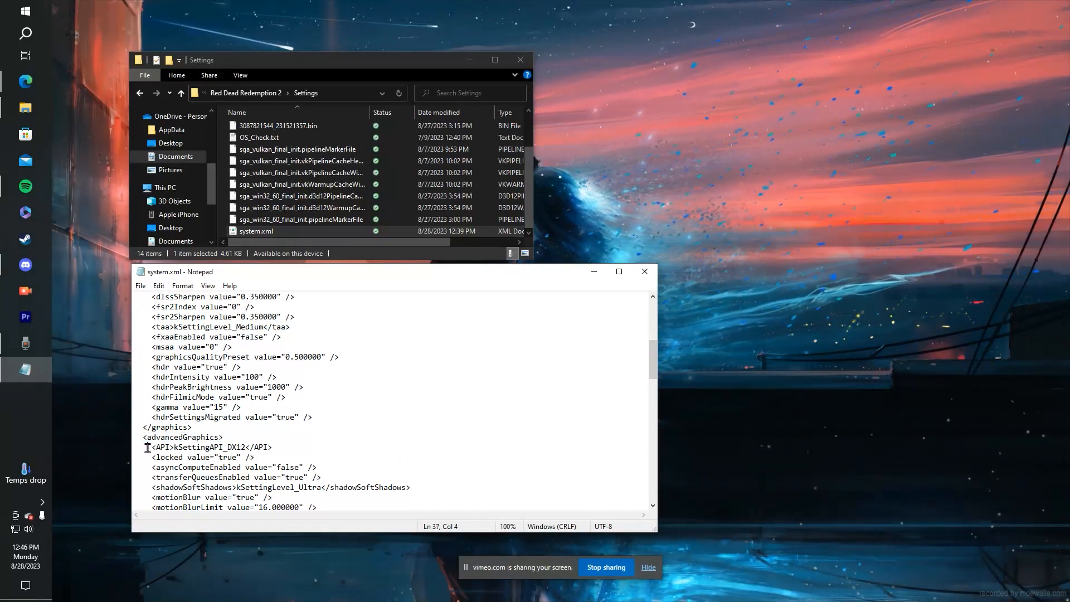
drag(144, 448, 277, 447)
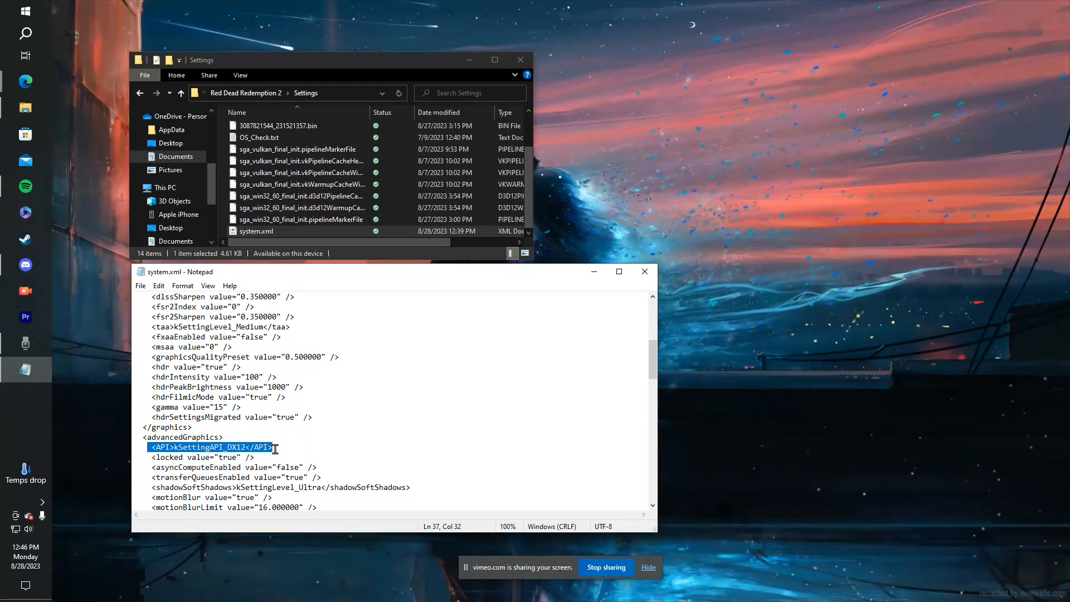
click(225, 447)
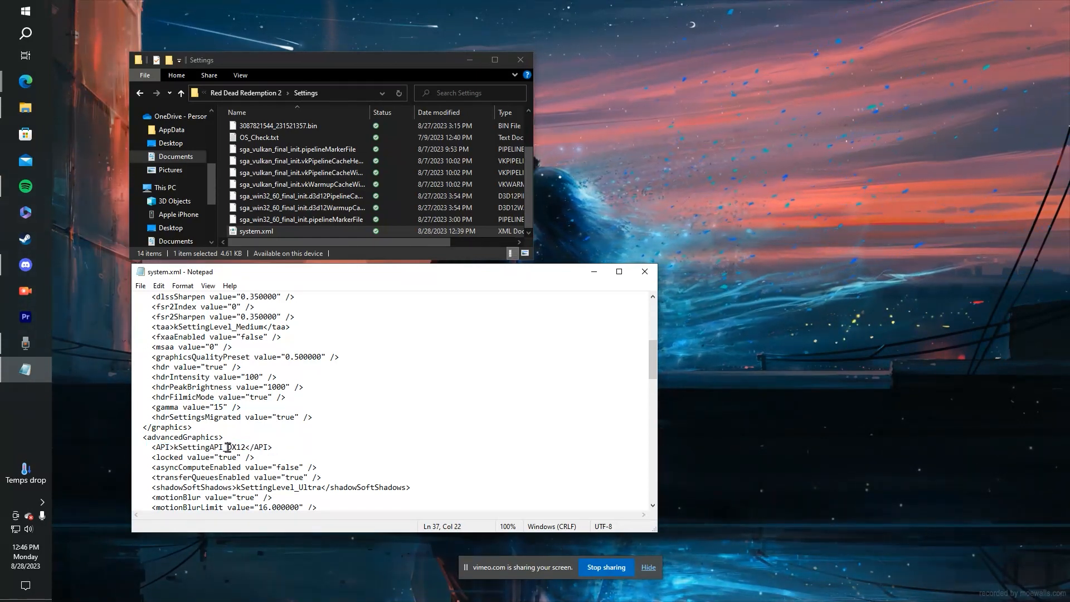
double_click(238, 447)
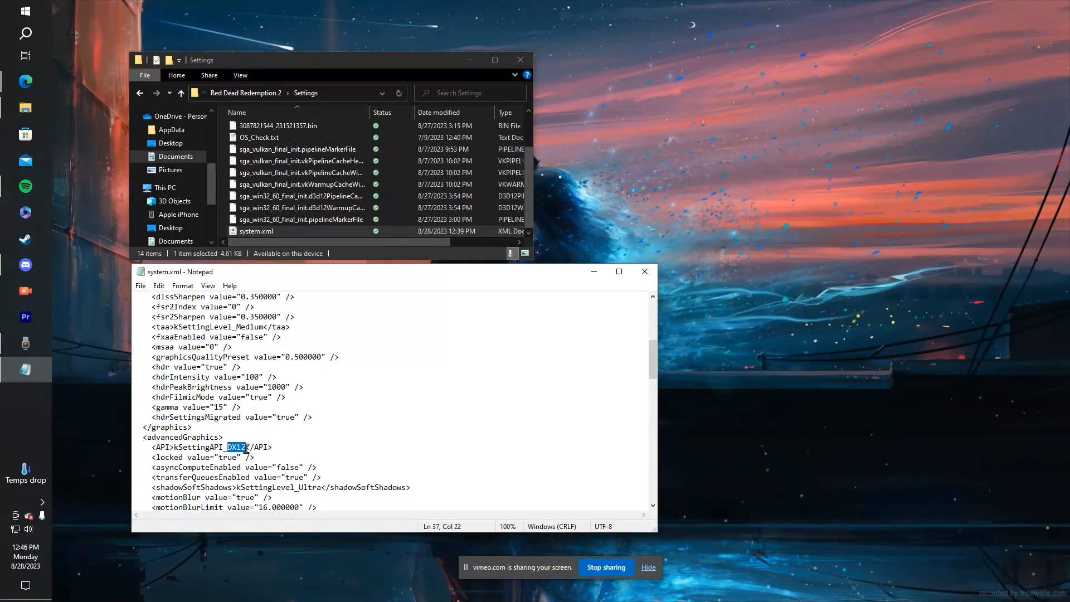
Replace the advancedGraphics API value and save system.xml via File > Save.
key(Delete)
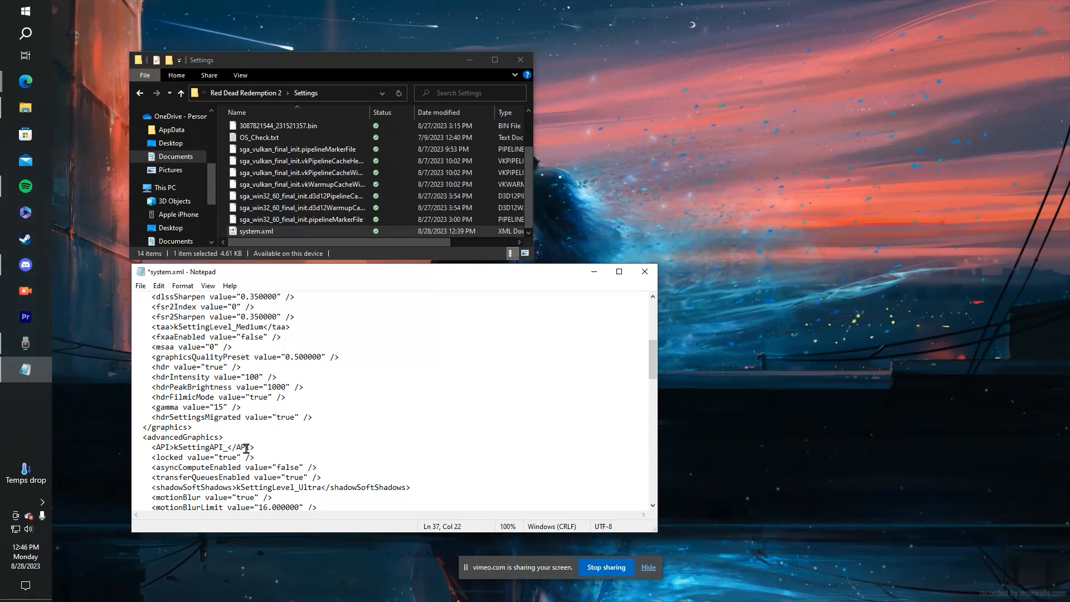
text(Vulkan)
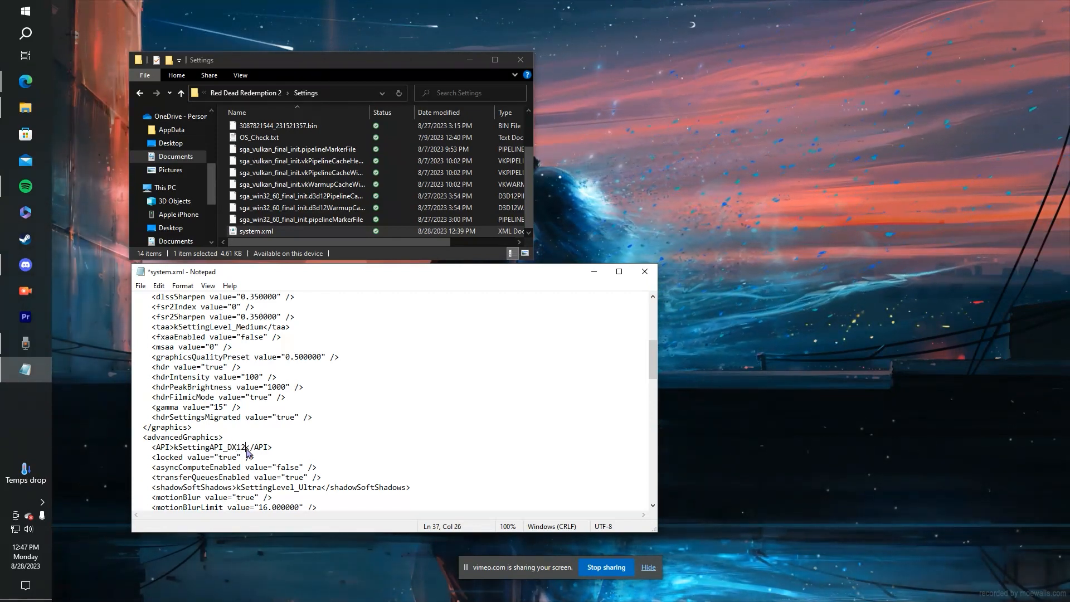
mouse_move(419, 341)
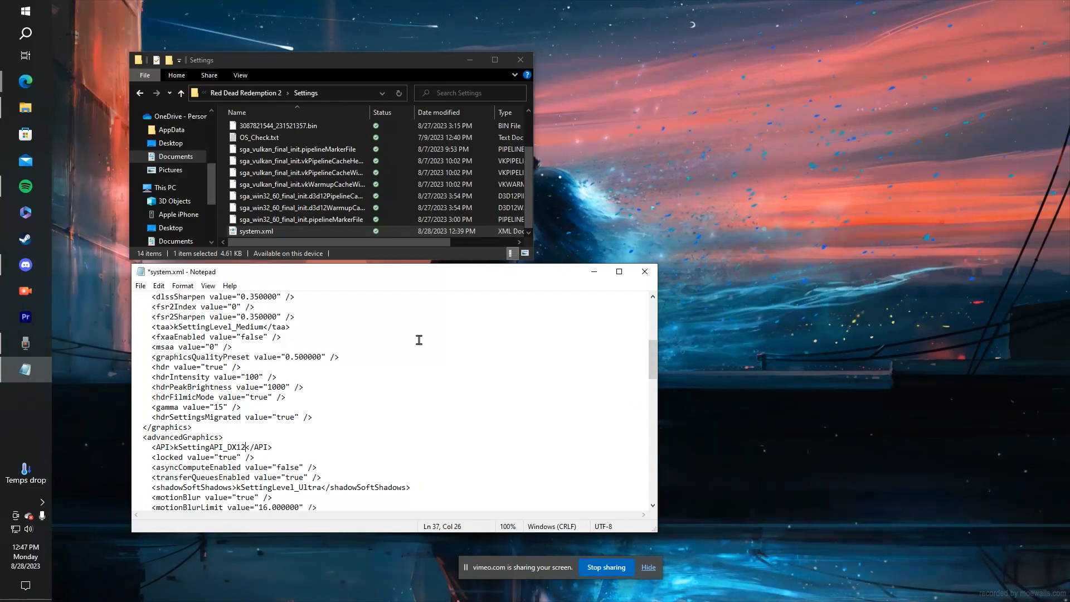
click(140, 285)
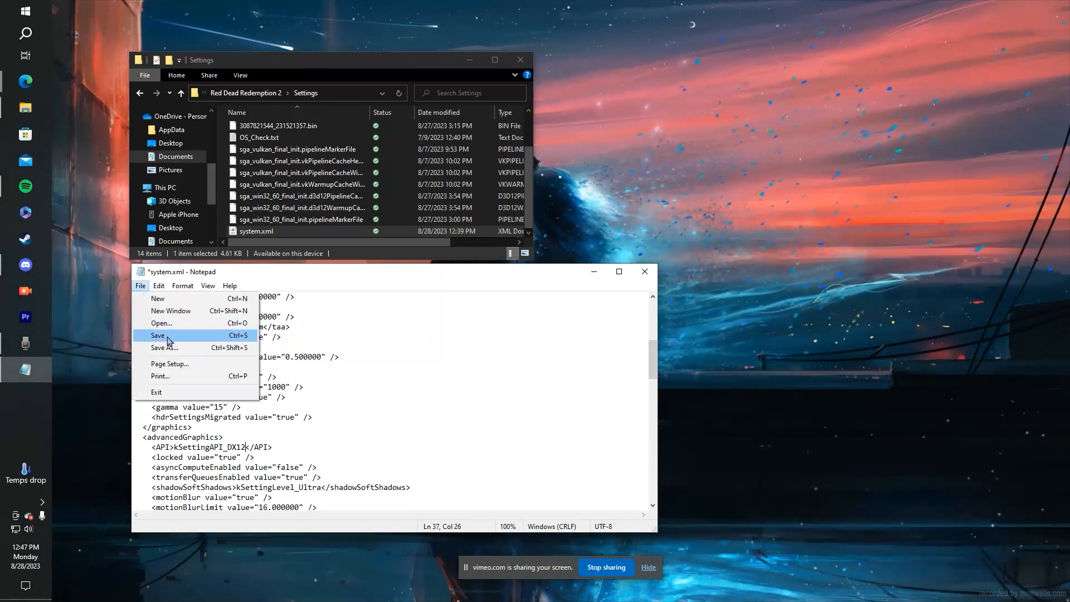
click(159, 335)
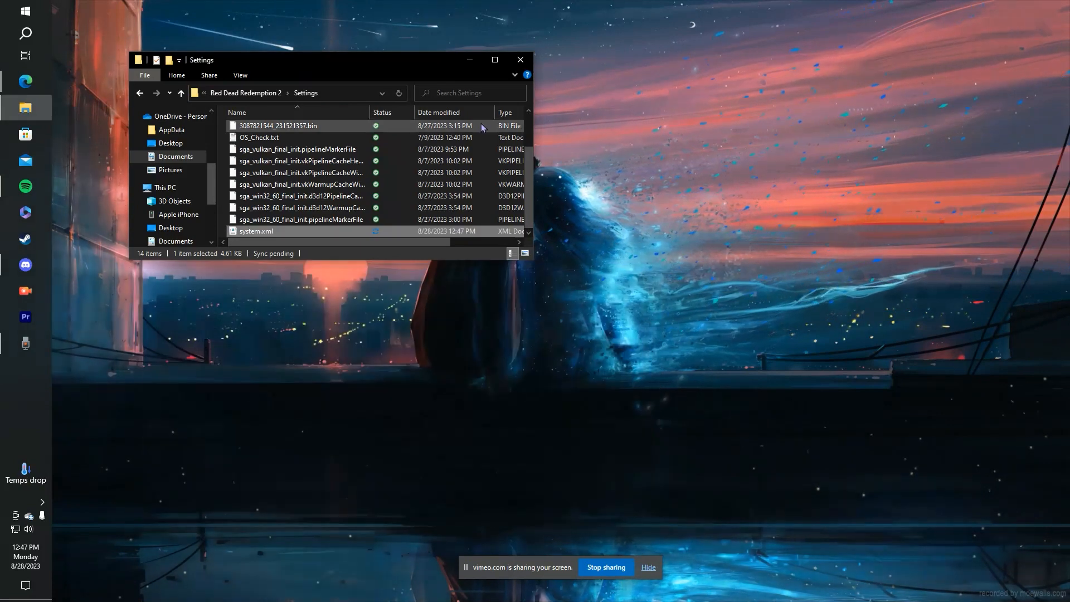
Launch Red Dead Redemption 2 from Steam and dismiss the launch dialog.
click(519, 59)
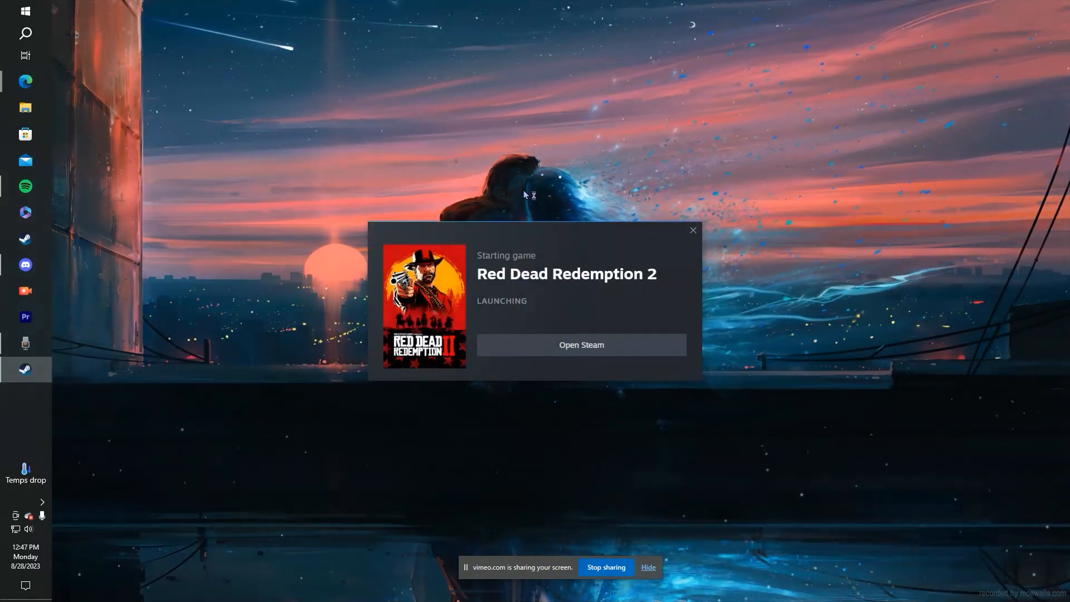
click(694, 230)
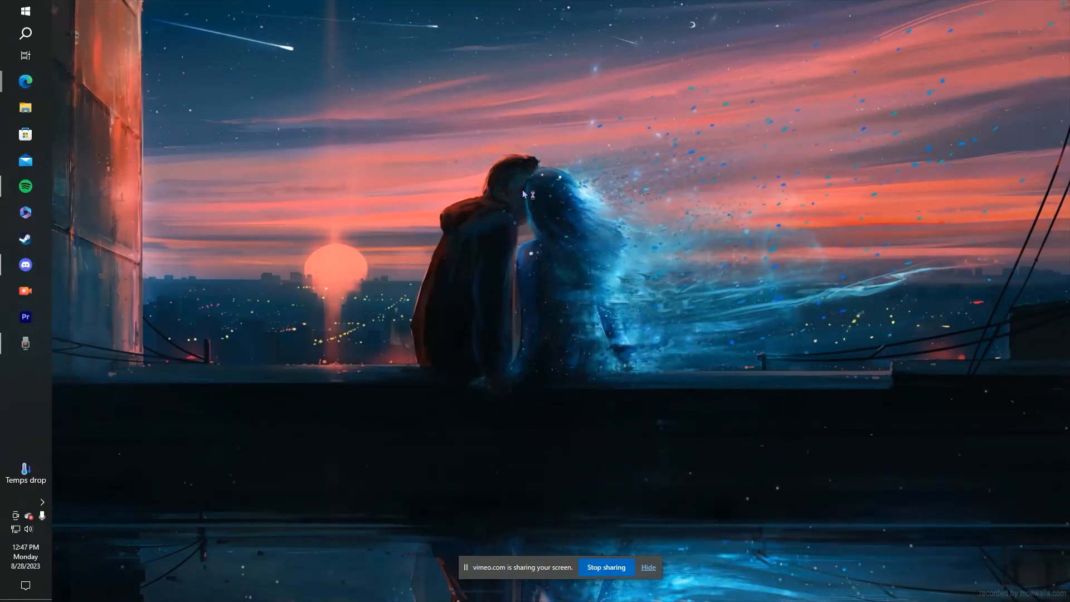